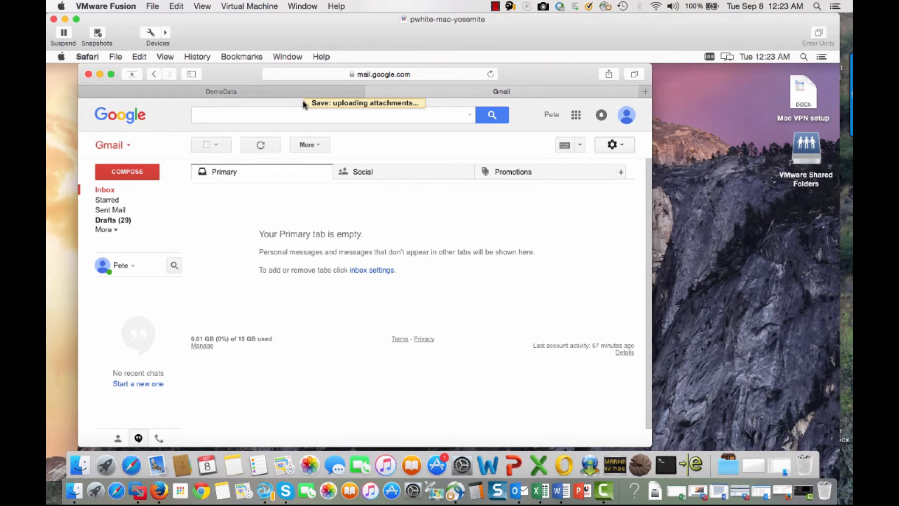
- Download a copy of EmployeeData2 from DemoData's Project PCW > Personnel folder
click(221, 91)
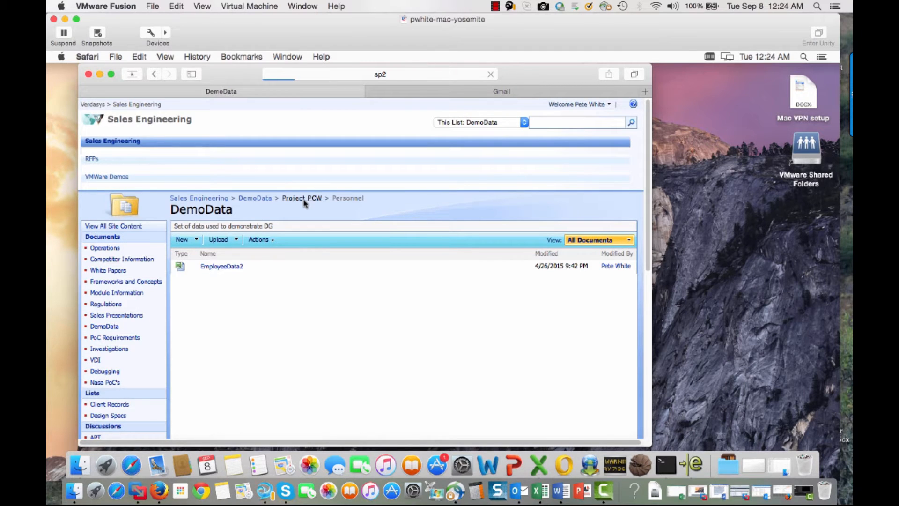
click(301, 197)
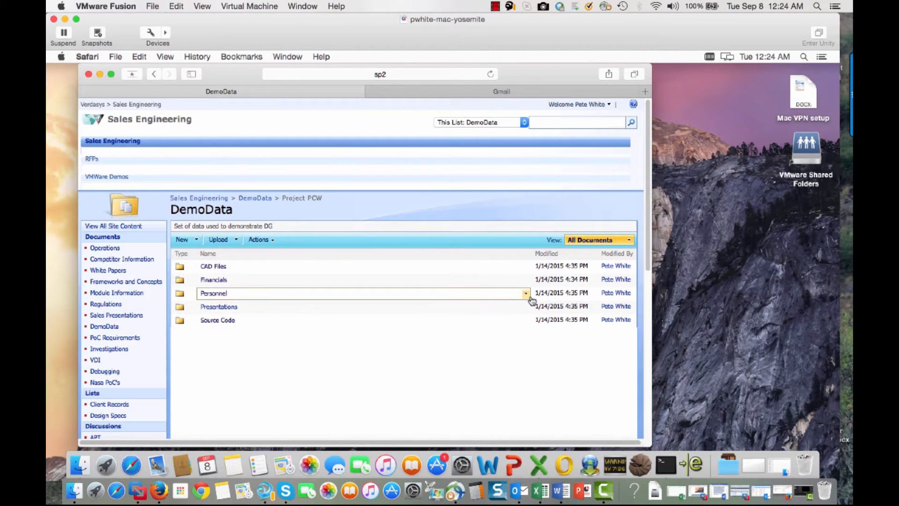
click(525, 293)
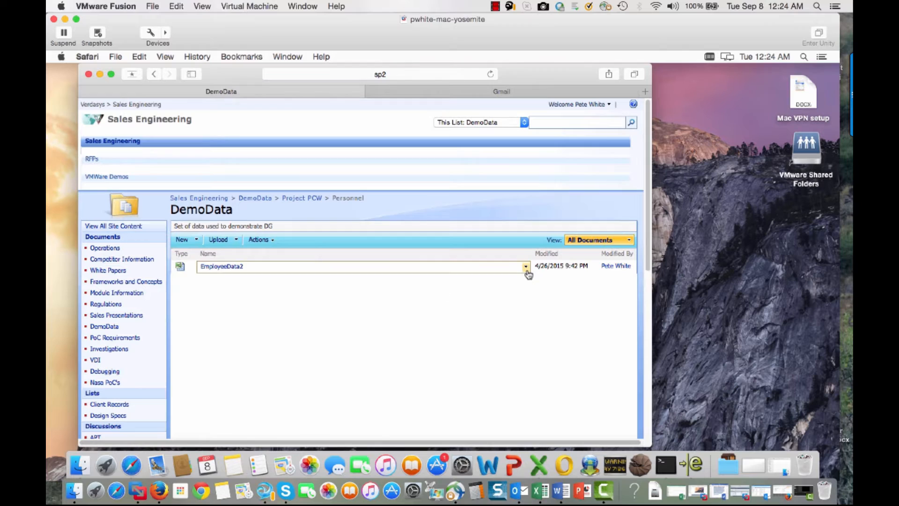
click(525, 266)
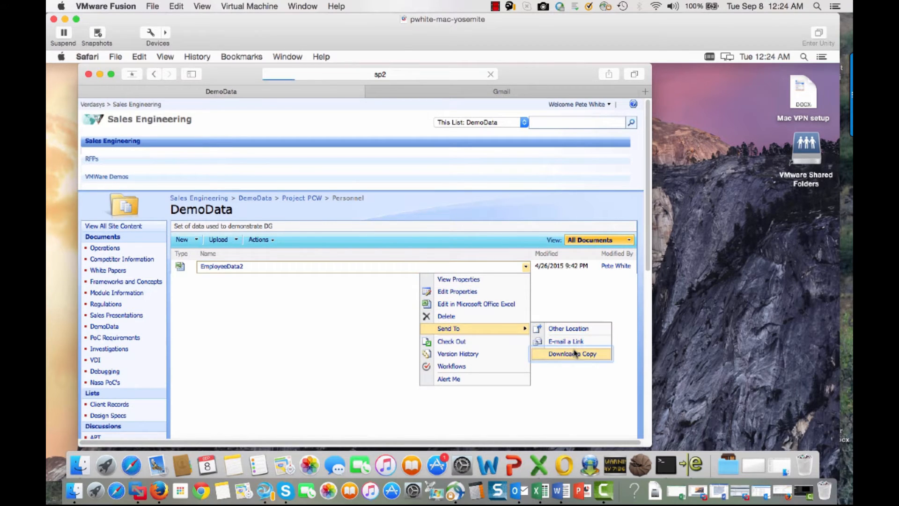
click(571, 354)
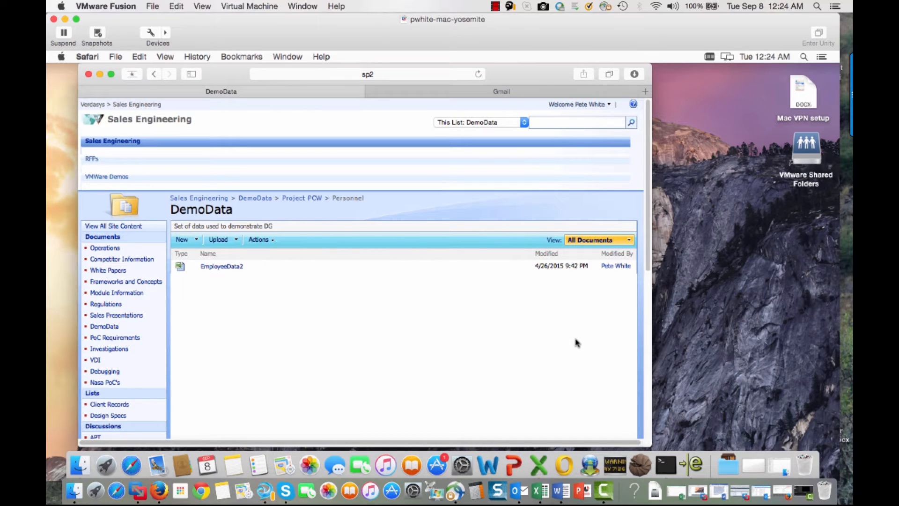
mouse_move(302, 198)
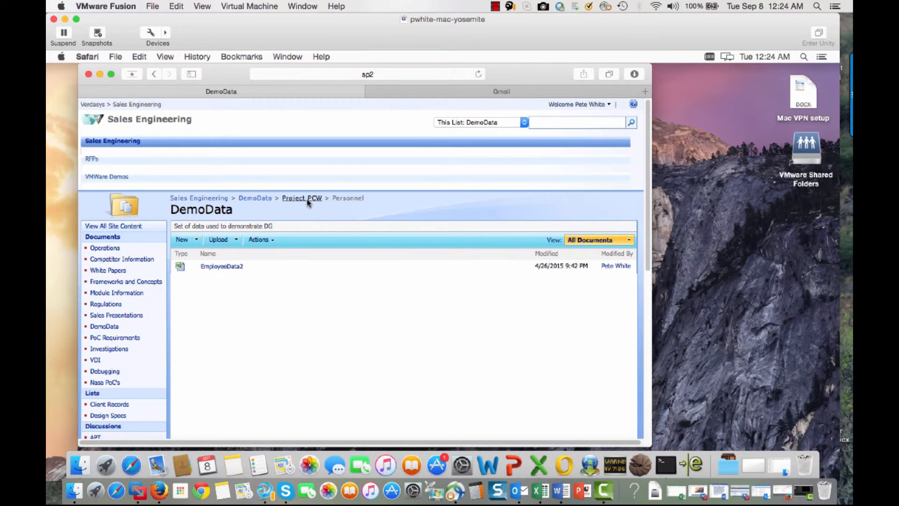
- Download SEASCOOTER DOLPHIN from Project PCW > CAD Files and reveal the downloads in Finder
click(301, 197)
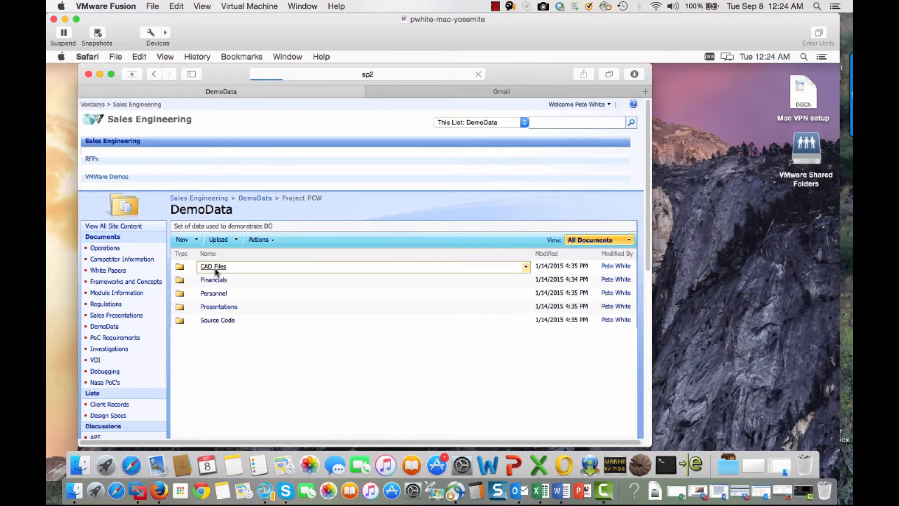
click(213, 266)
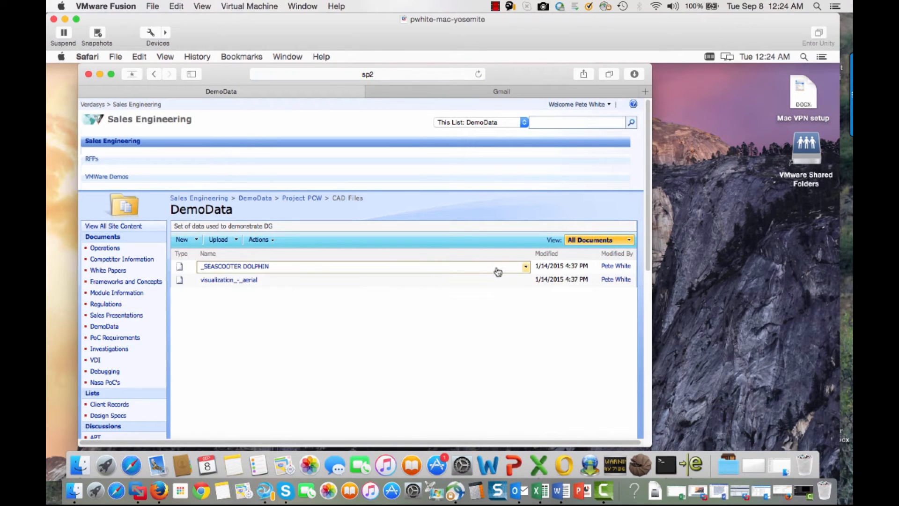
click(524, 266)
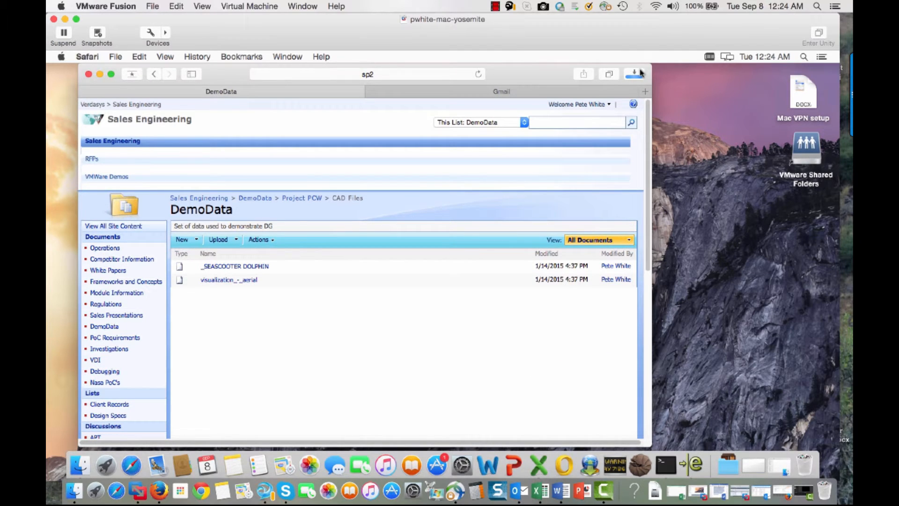
click(633, 74)
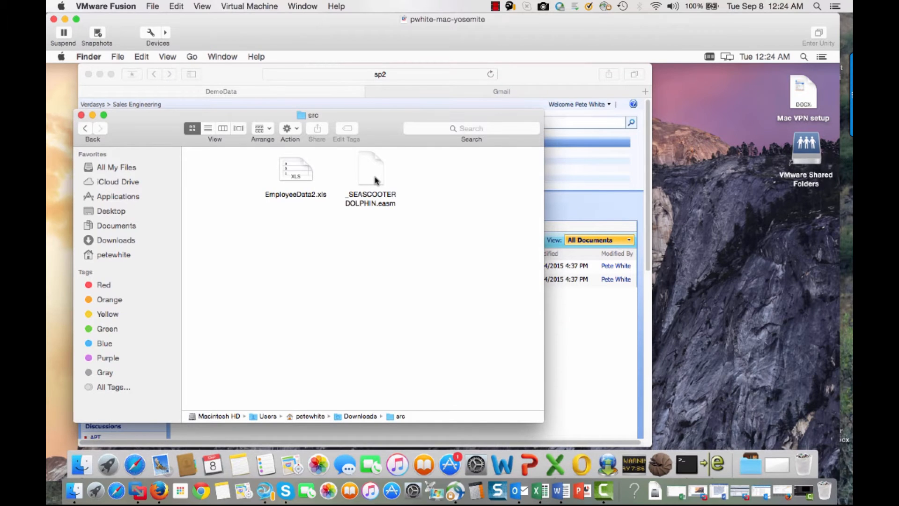
click(371, 172)
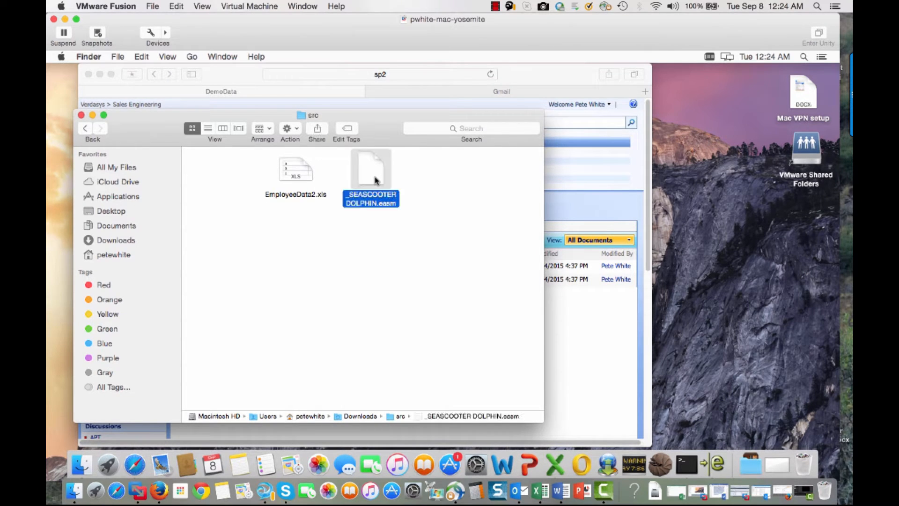
double_click(371, 169)
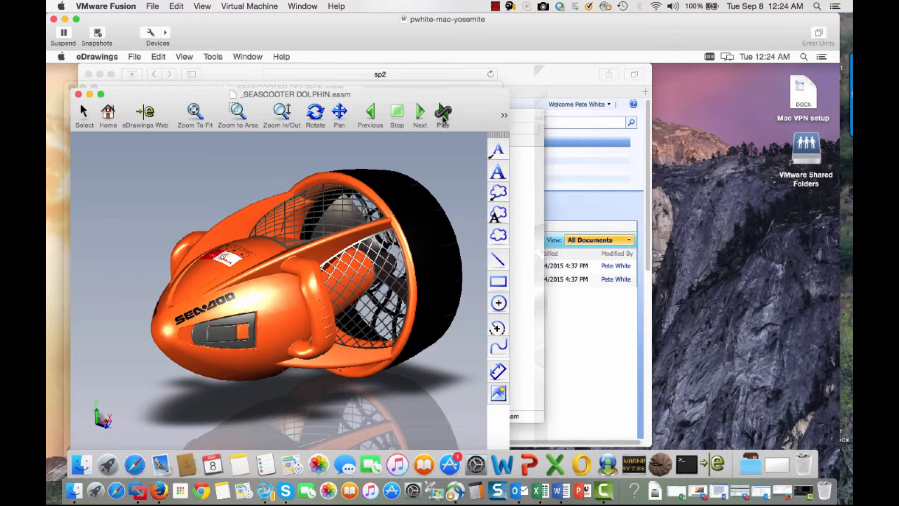
mouse_move(443, 112)
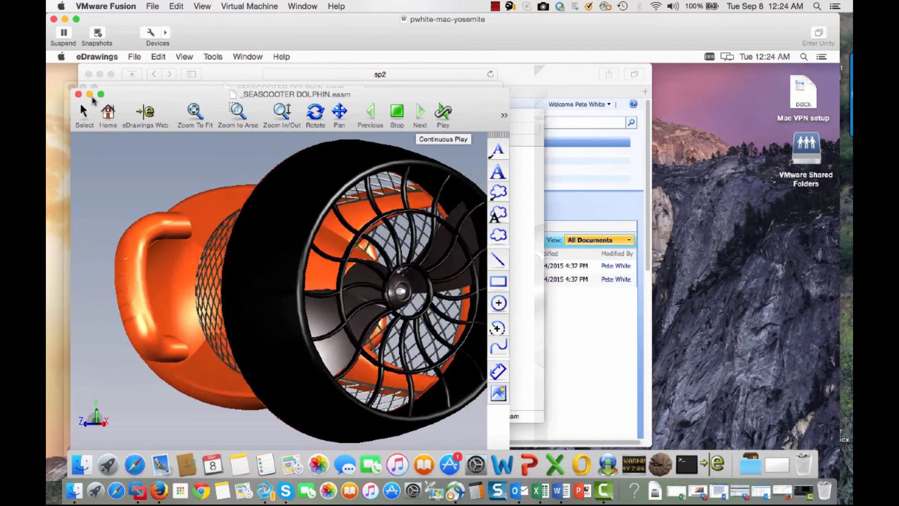
click(97, 56)
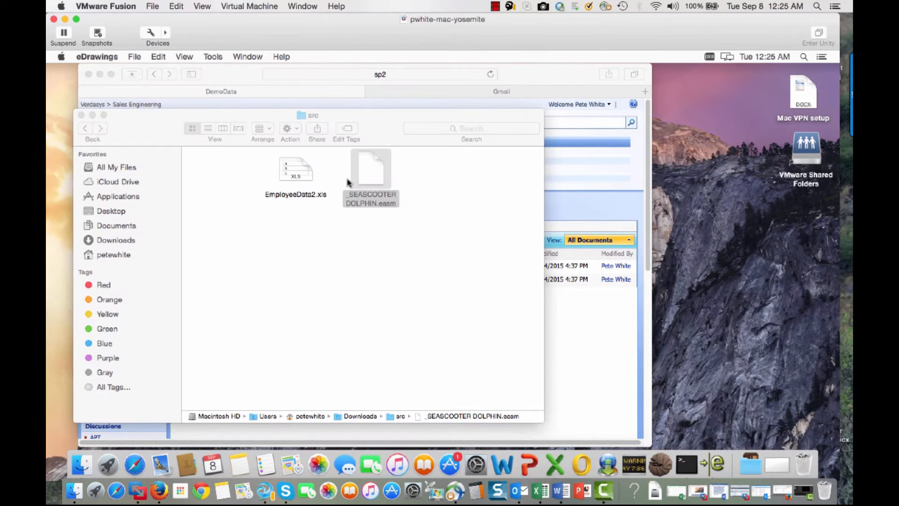
mouse_move(297, 174)
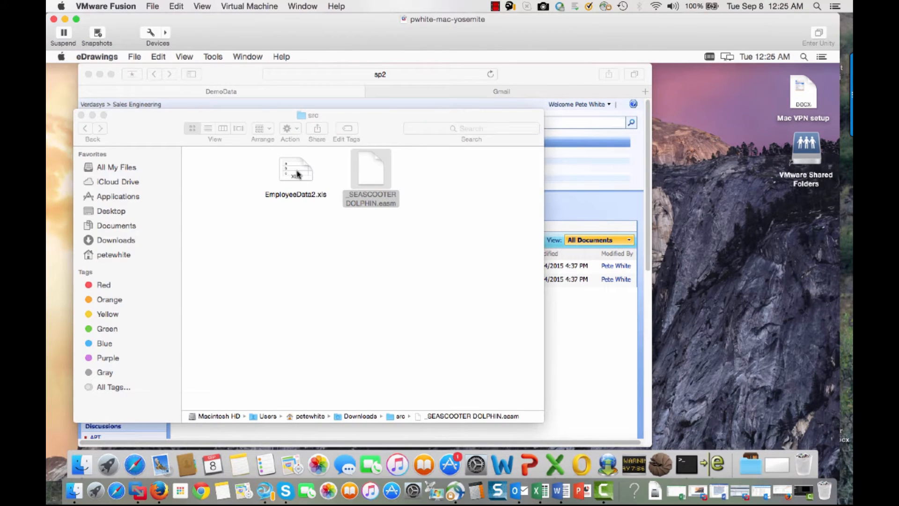
- Open EmployeeData2.xls in Excel and inspect the full-name column H
double_click(296, 170)
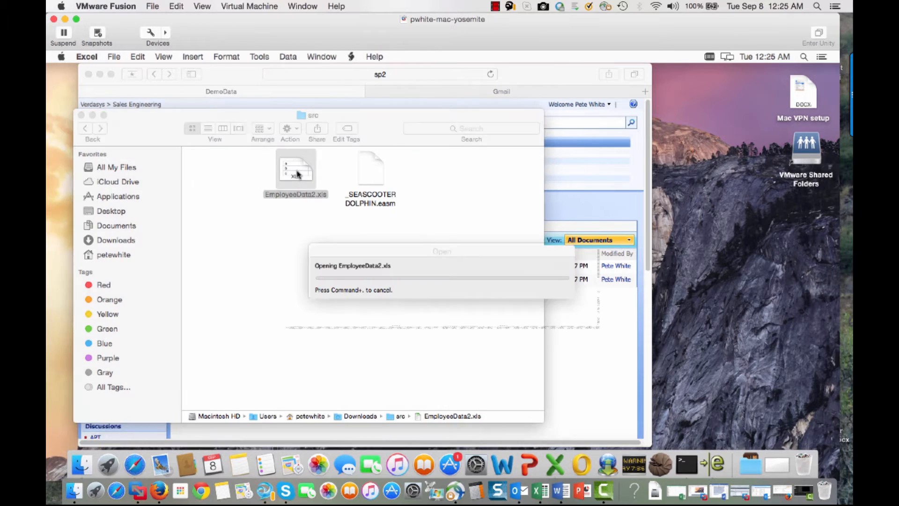
double_click(296, 169)
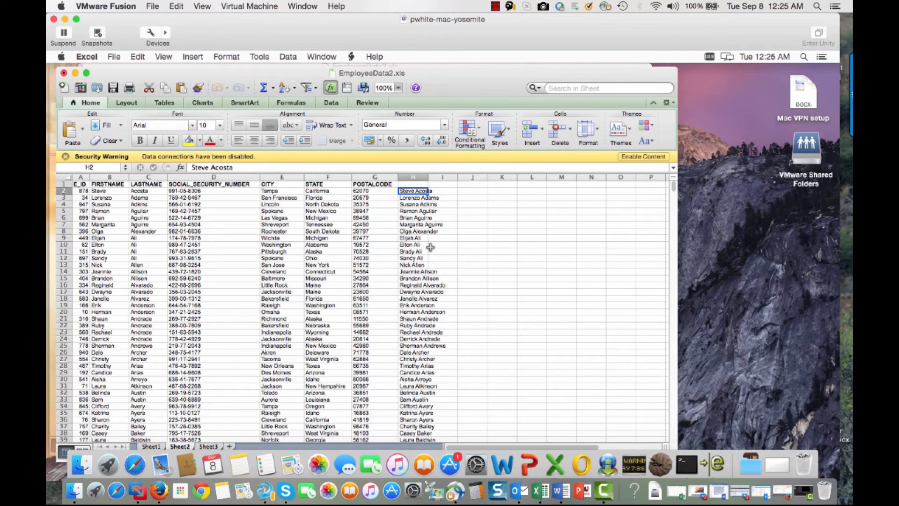
click(412, 177)
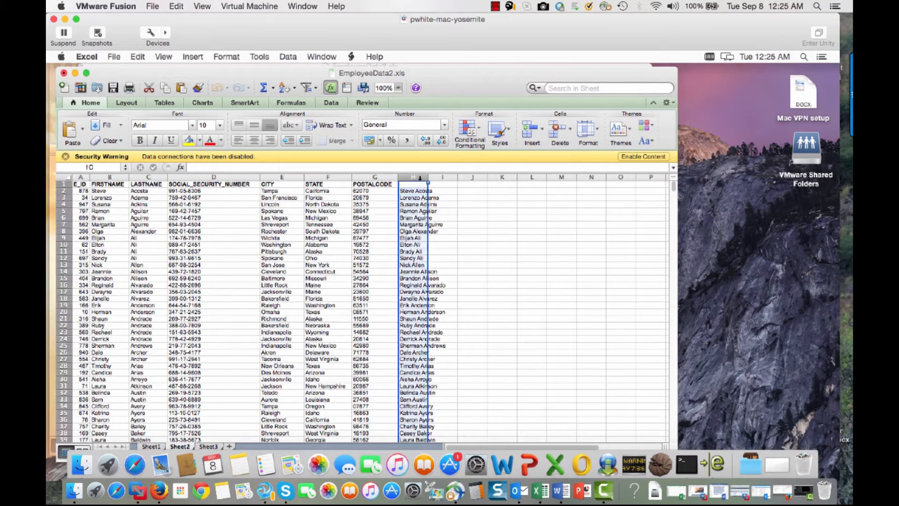
right_click(412, 189)
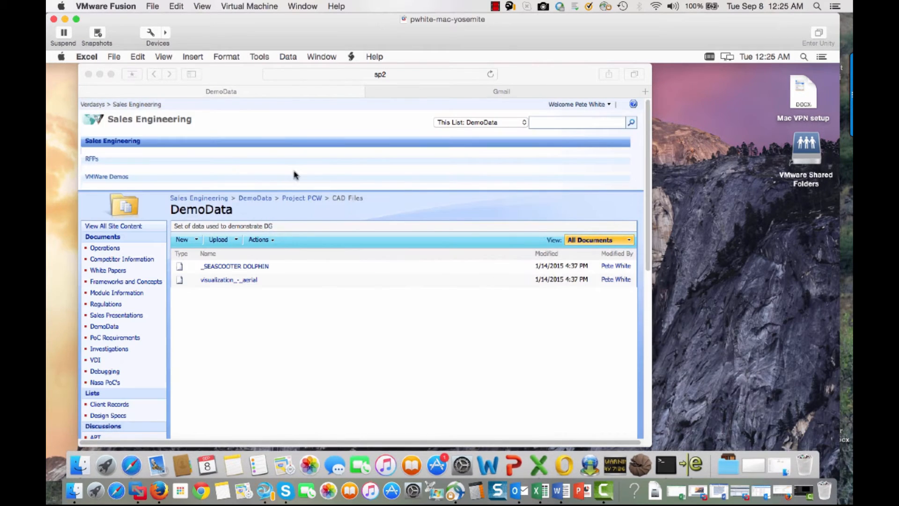
- Attach EmployeeData2.xls from the src folder to a new Gmail message
click(501, 91)
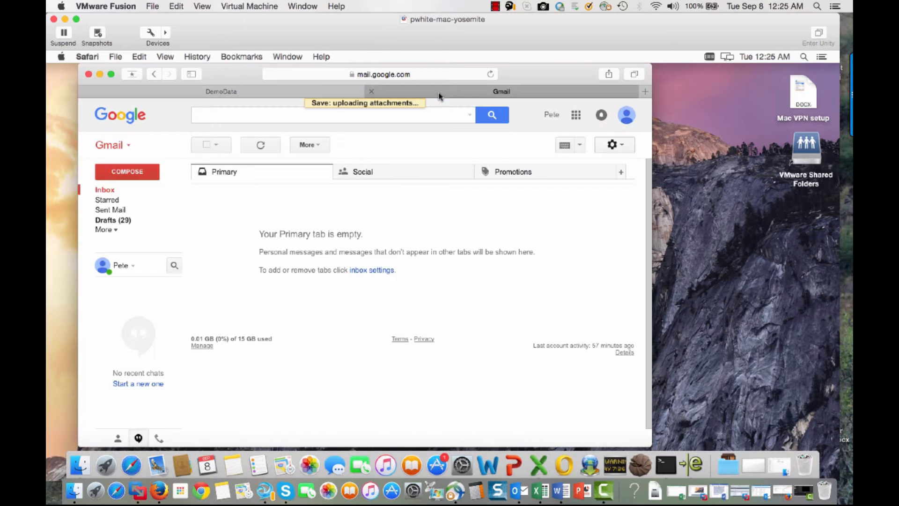
click(127, 171)
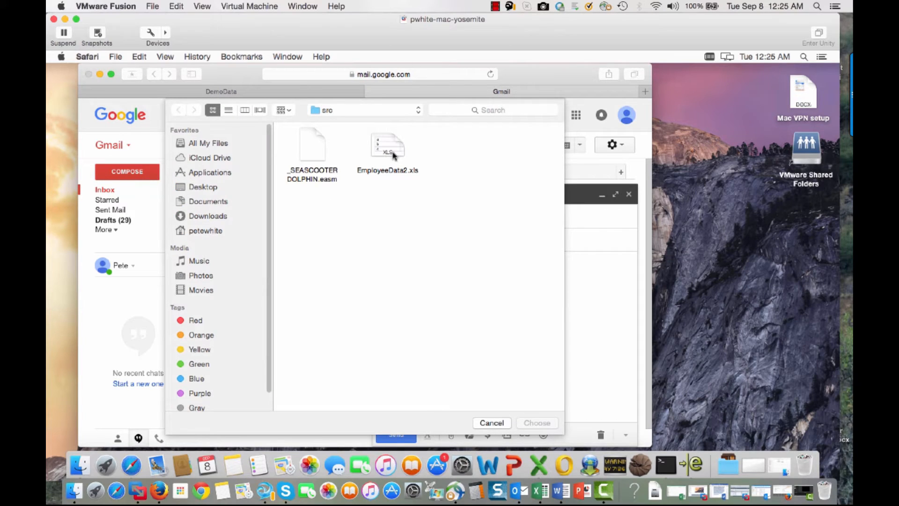
click(388, 147)
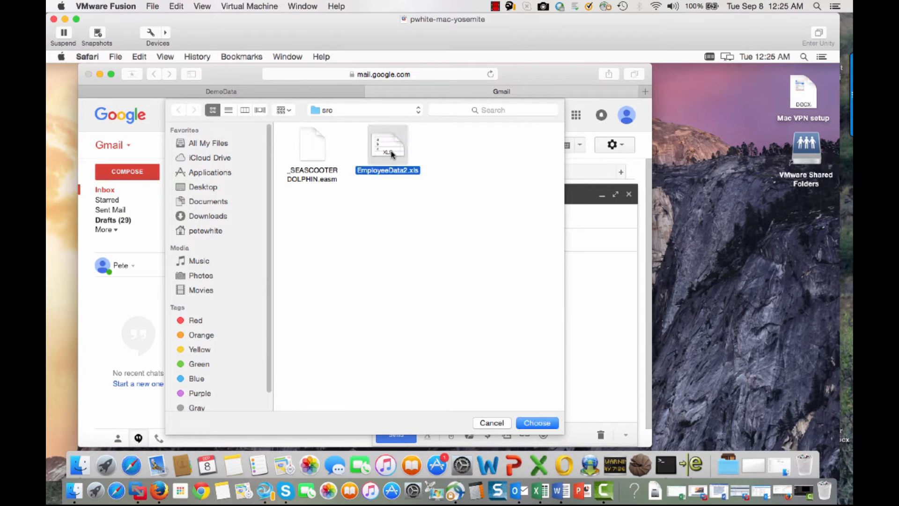
click(536, 423)
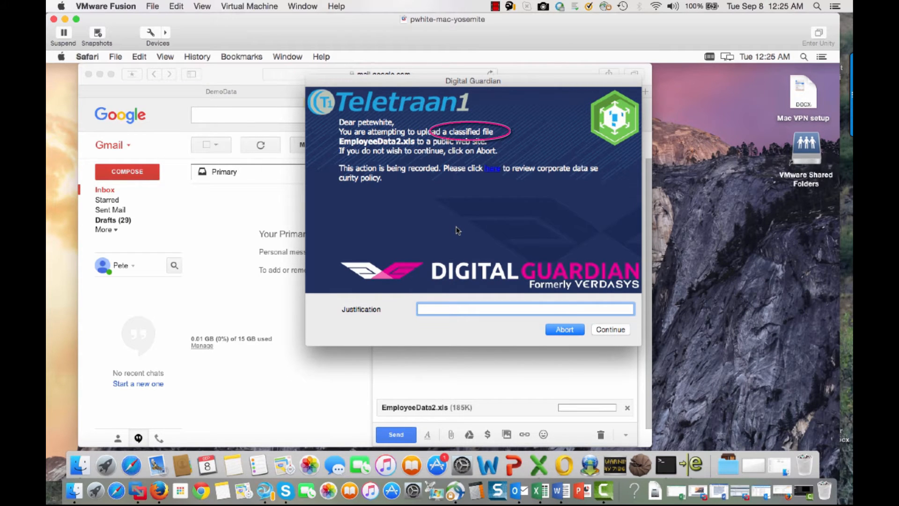
mouse_move(432, 204)
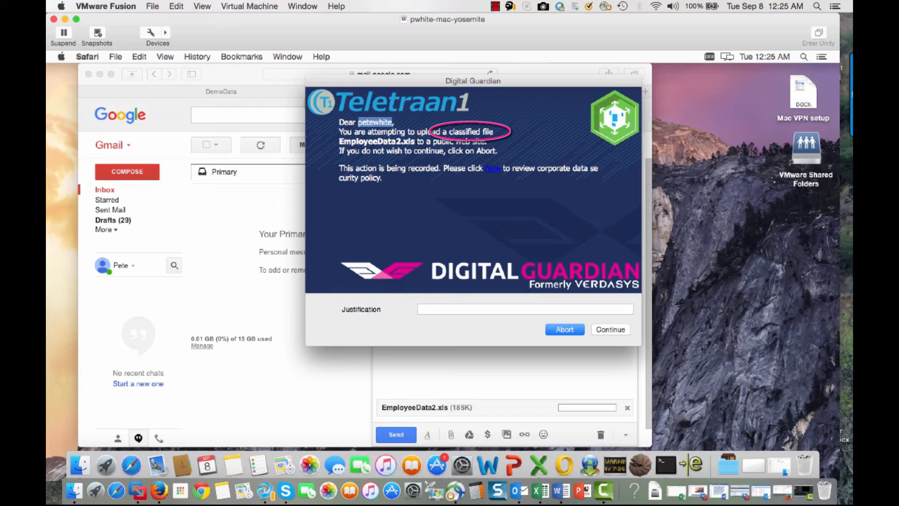
mouse_move(419, 274)
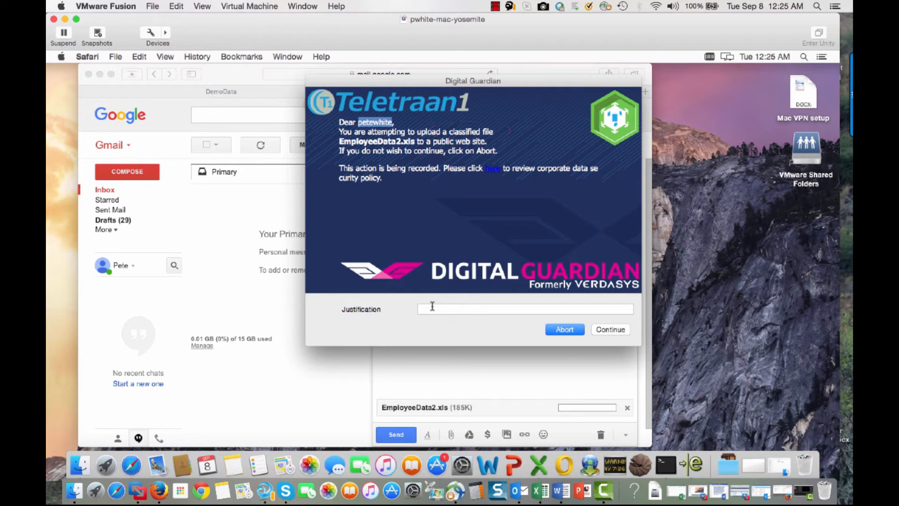
click(525, 308)
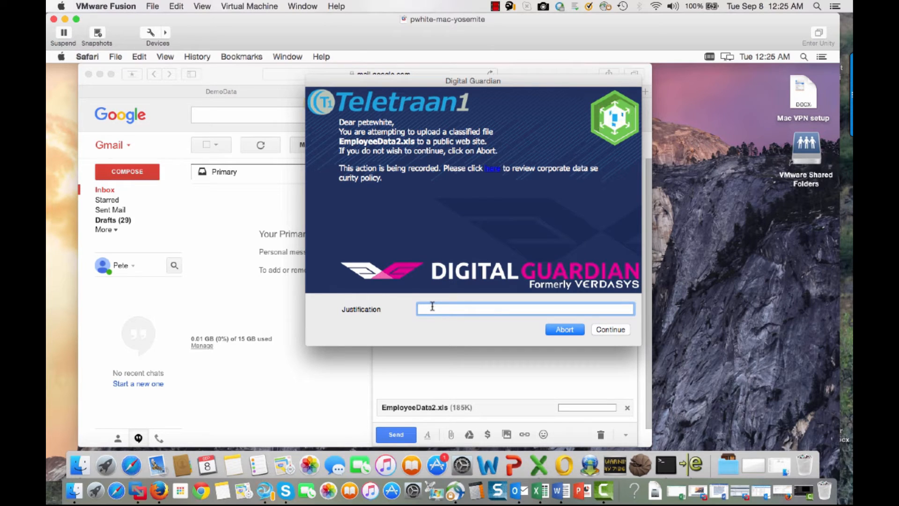
mouse_move(606, 324)
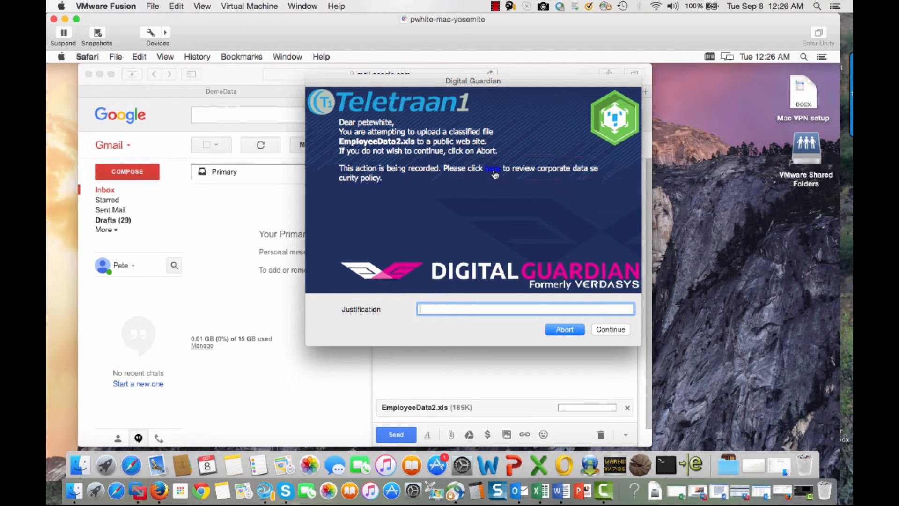
mouse_move(577, 292)
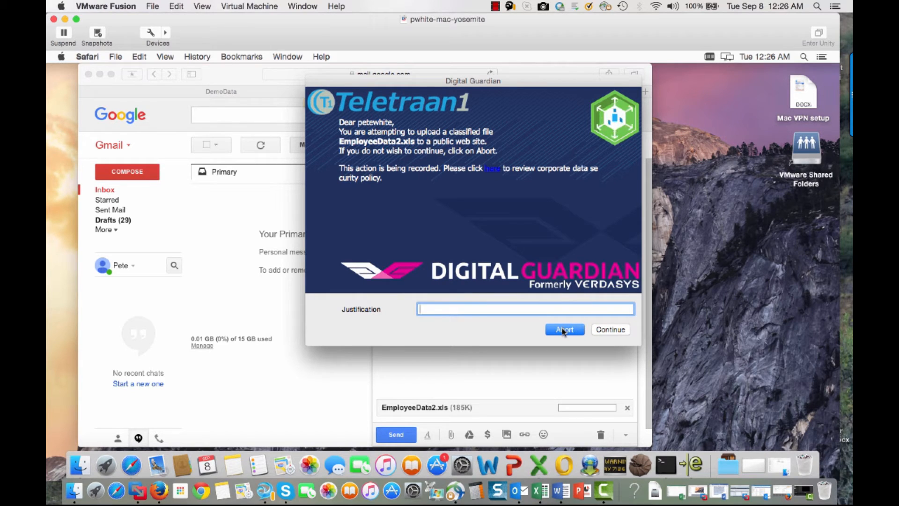
- Abort the Digital Guardian warning, remove the EmployeeData2.xls attachment, and start a new message
click(564, 330)
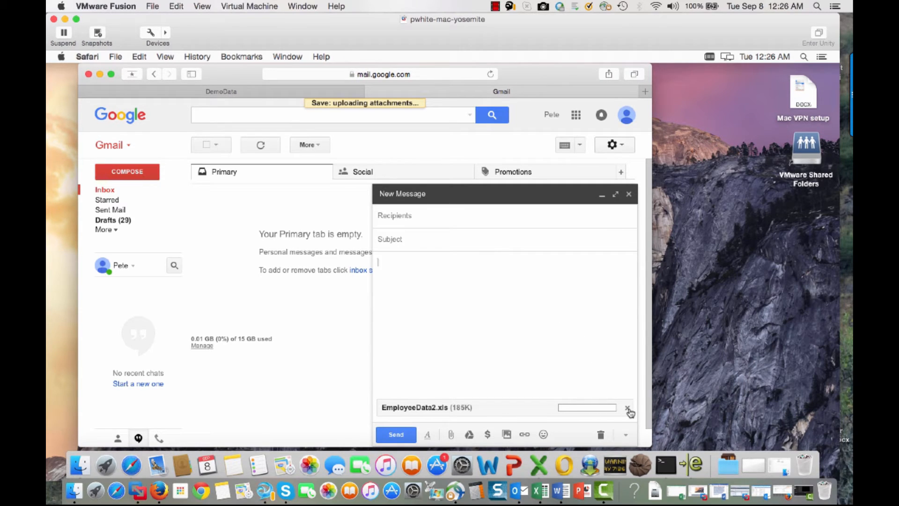
click(628, 408)
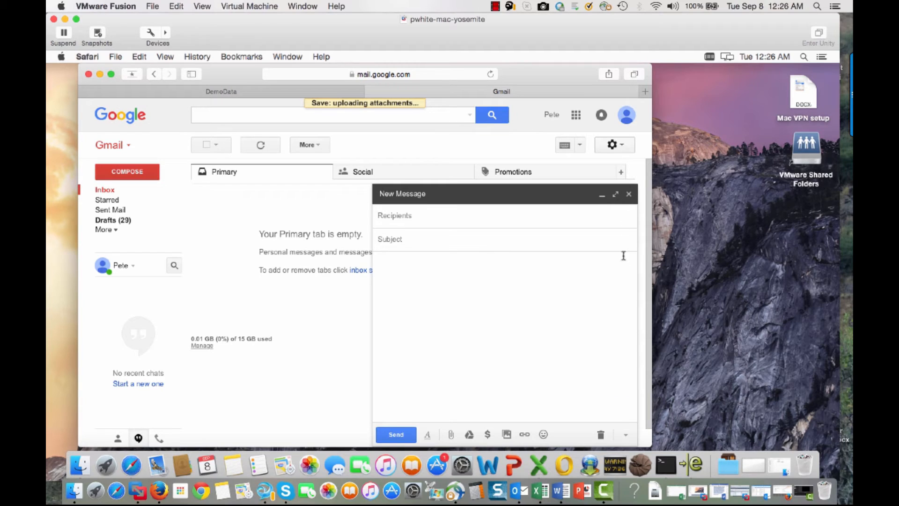
click(430, 215)
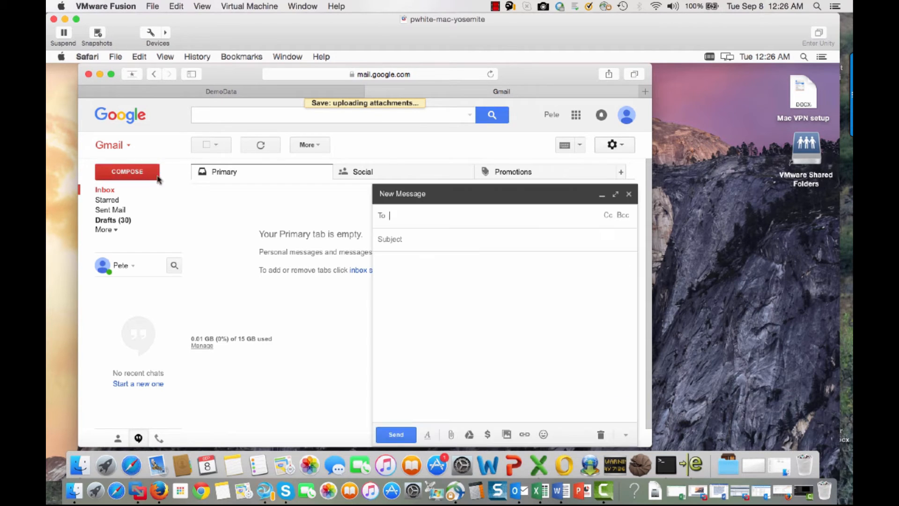
- Attach _SEASCOOTER DOLPHIN.easm from the src folder to the Gmail draft
click(451, 434)
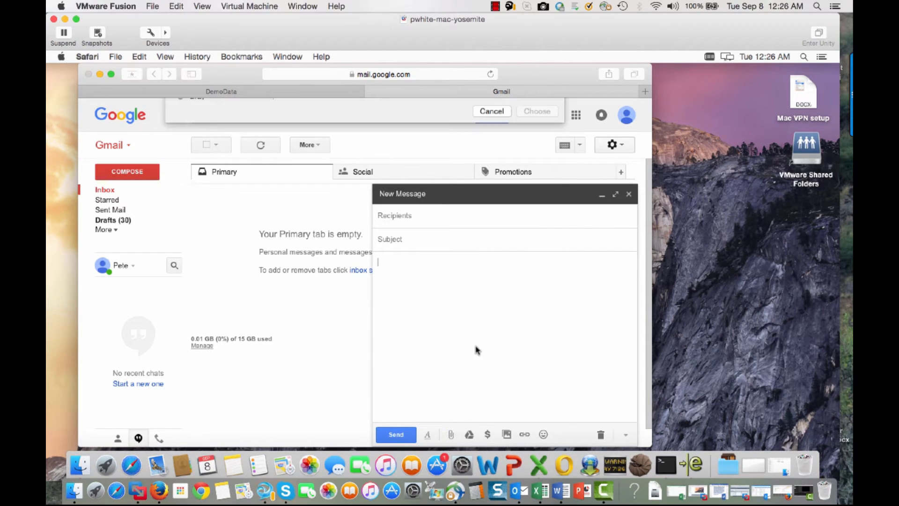
click(450, 434)
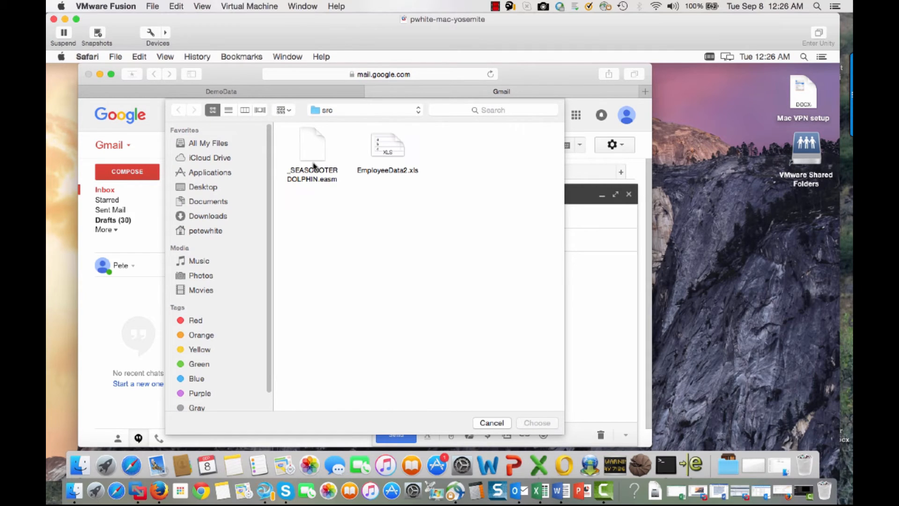
click(312, 146)
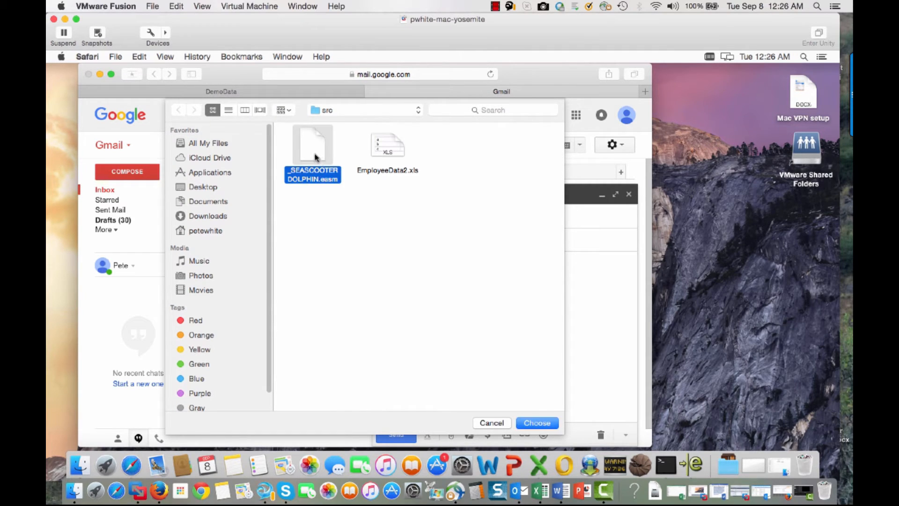
click(536, 422)
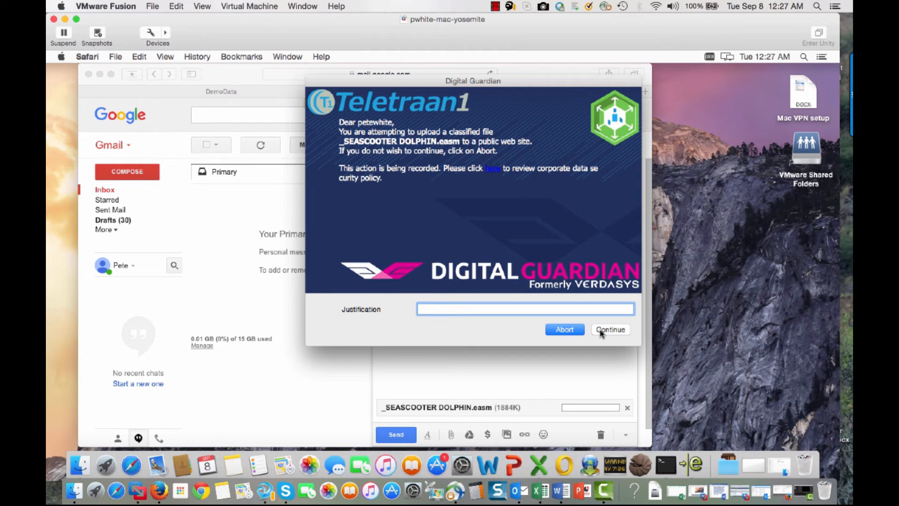
mouse_move(561, 331)
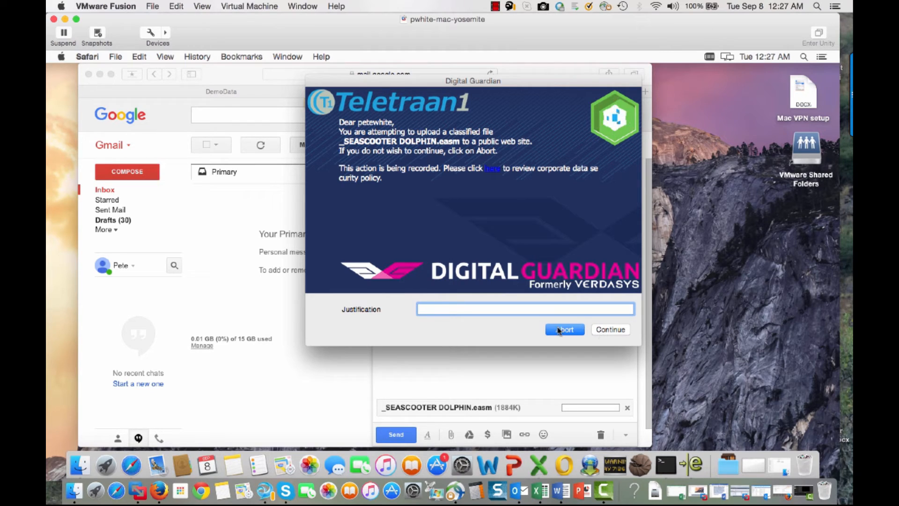
- Abort the classified .easm upload and save and close the draft
click(564, 330)
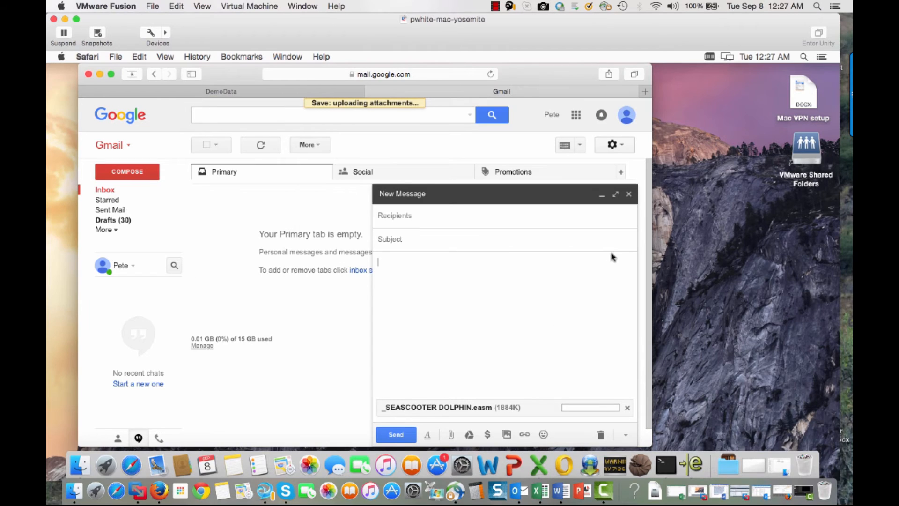
mouse_move(629, 194)
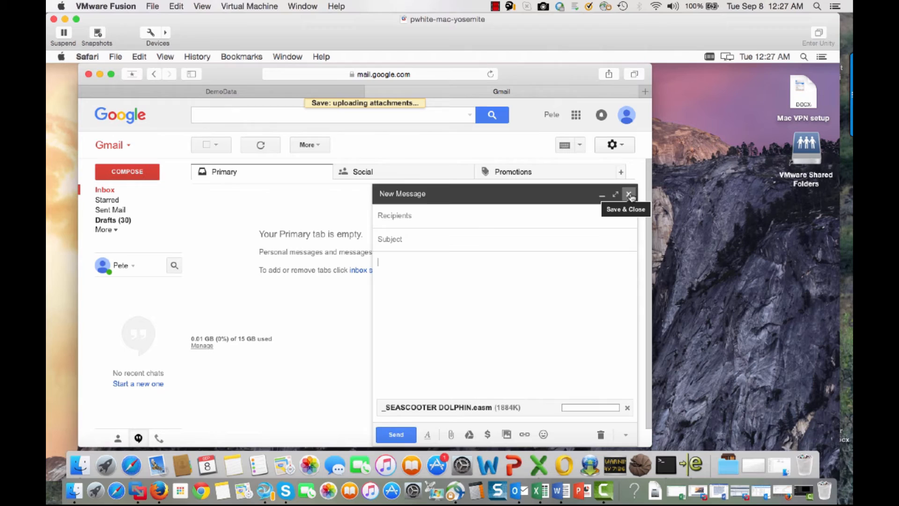
click(629, 194)
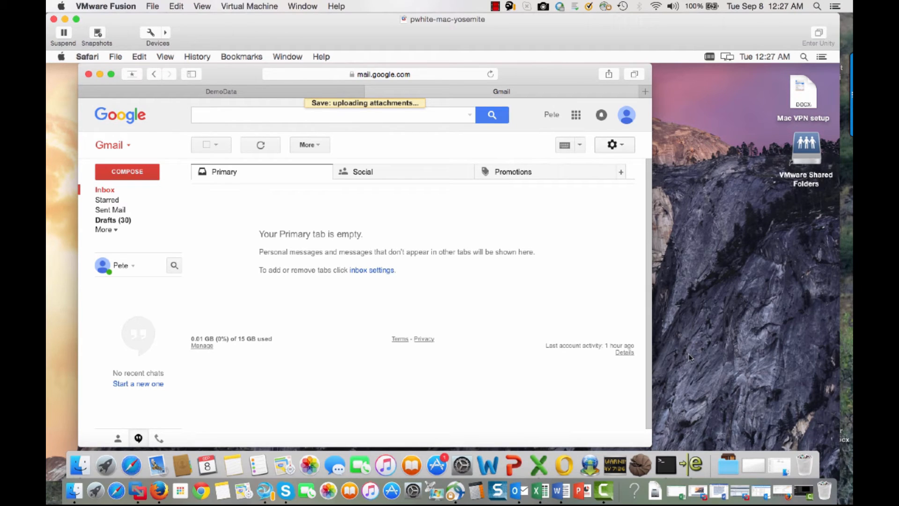
mouse_move(666, 464)
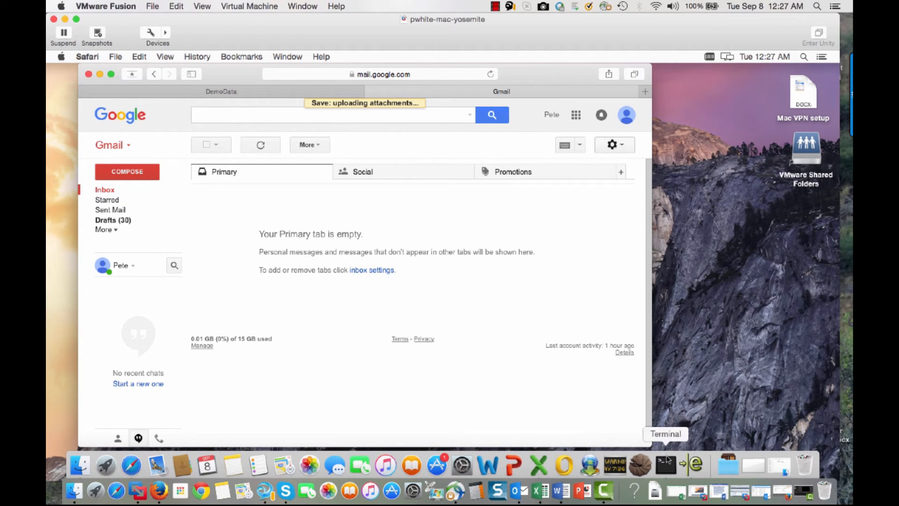
- Launch Terminal from the Dock
right_click(665, 465)
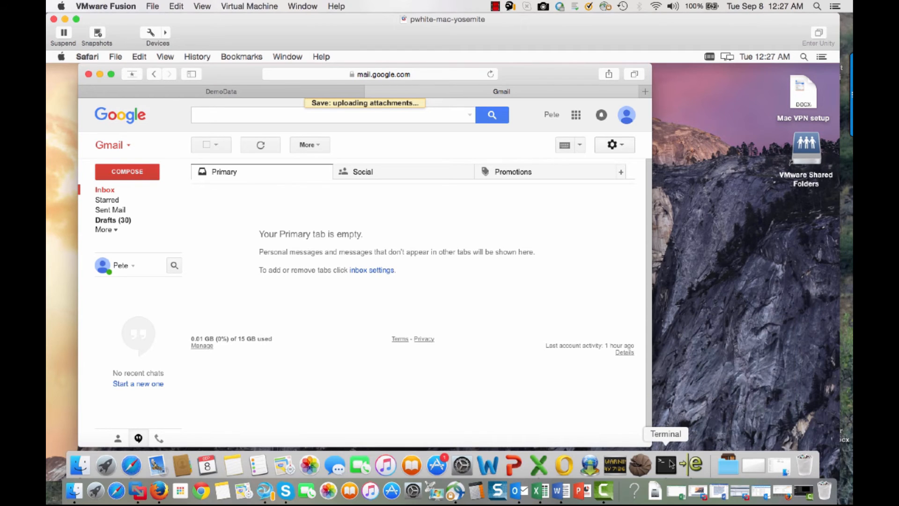
click(686, 465)
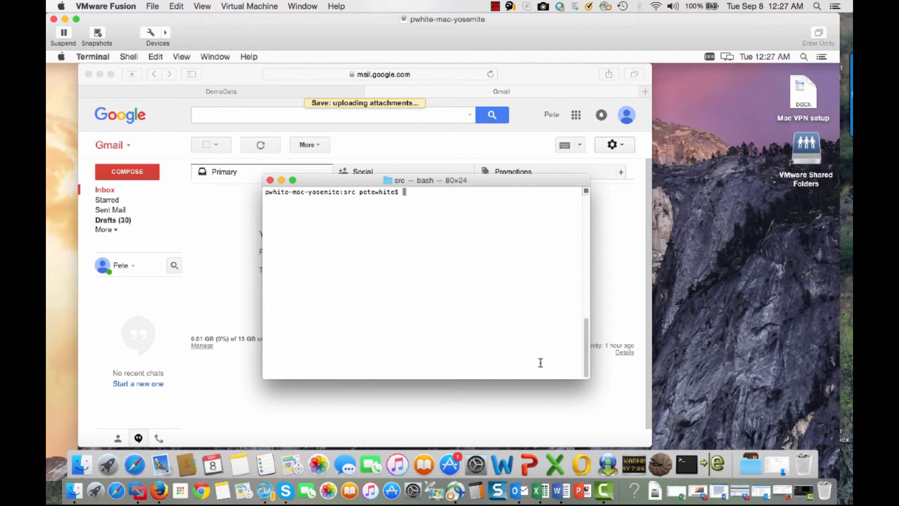
- Run a zip command creating the password-protected archive 'test' from EmployeeData2.xls
text(zip)
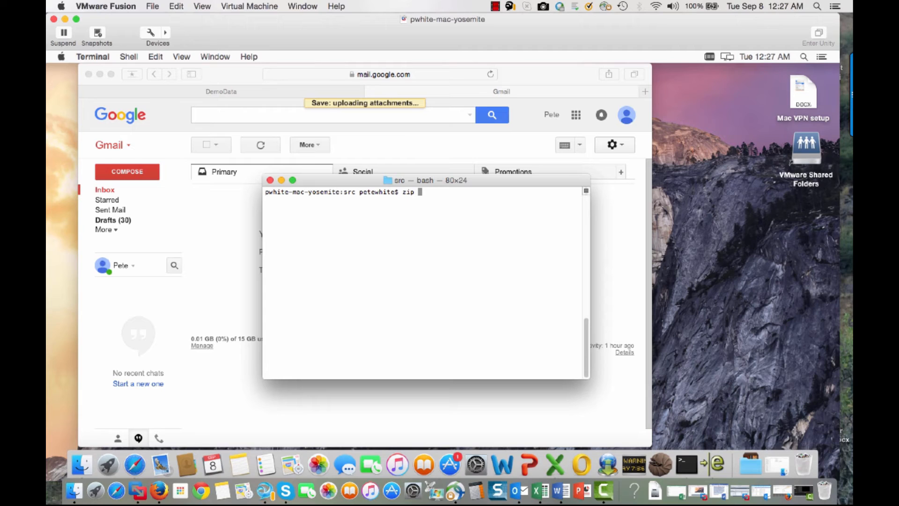
text(-c)
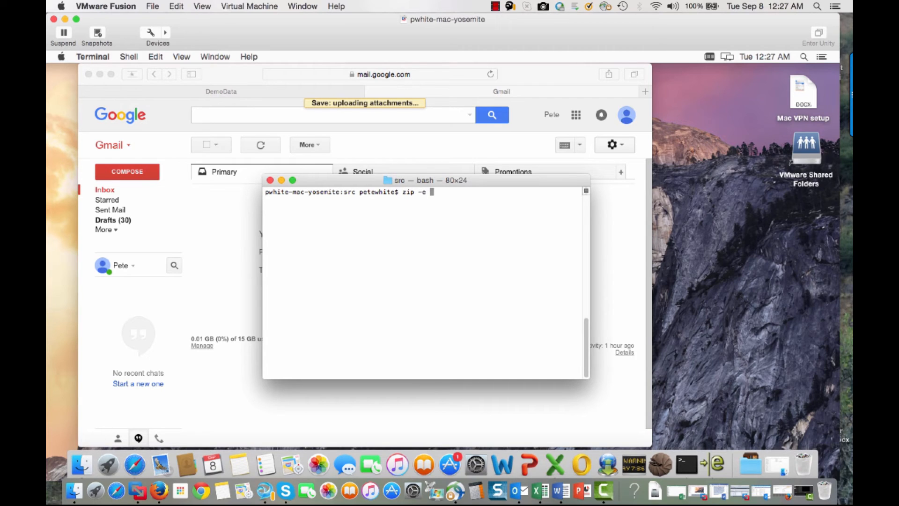
text(test)
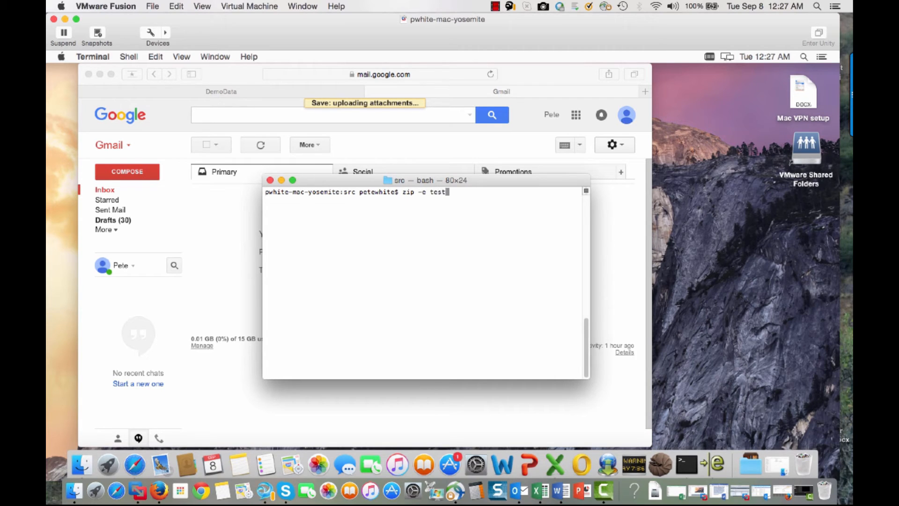
text(Empl)
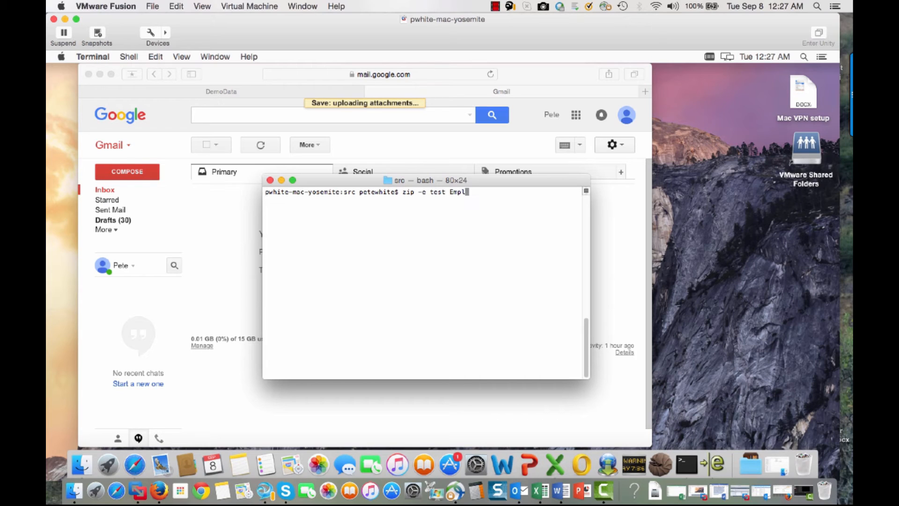
text(oyeeData2.xls)
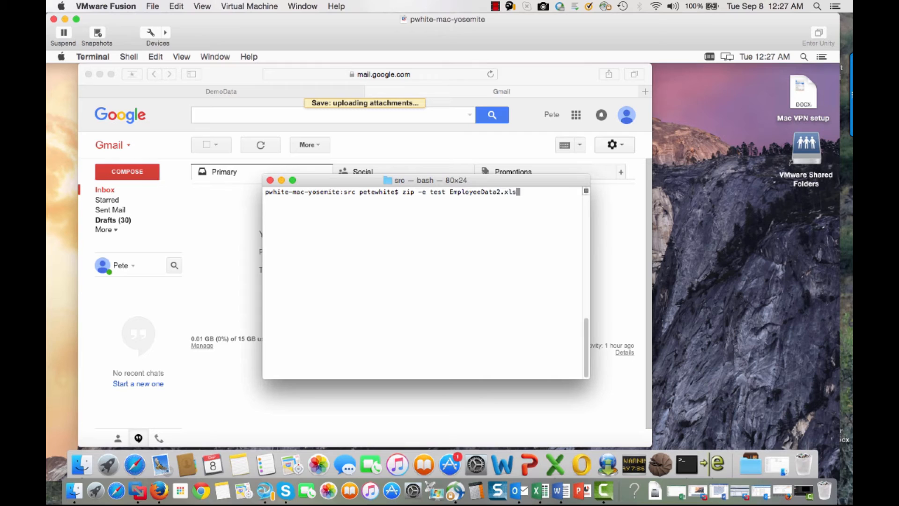
key(Return)
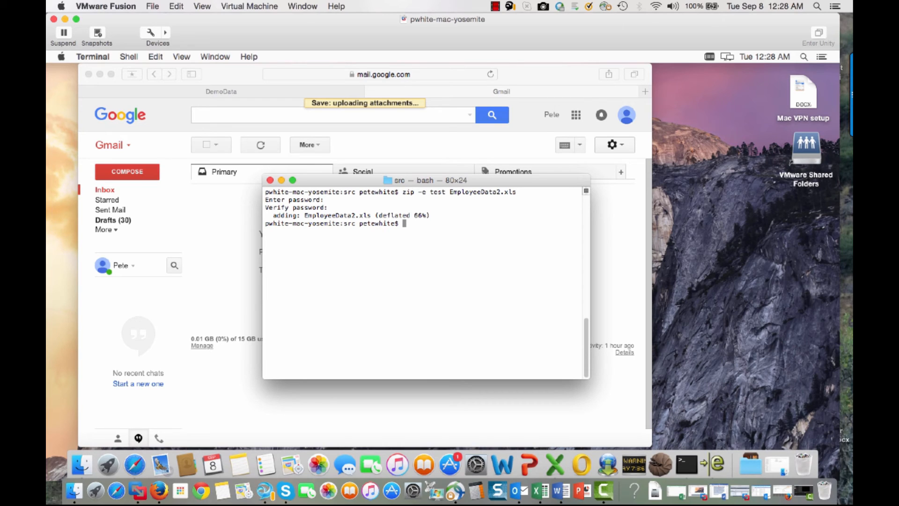
- Rename test.zip to vacation.jpg with mv
text(mv t)
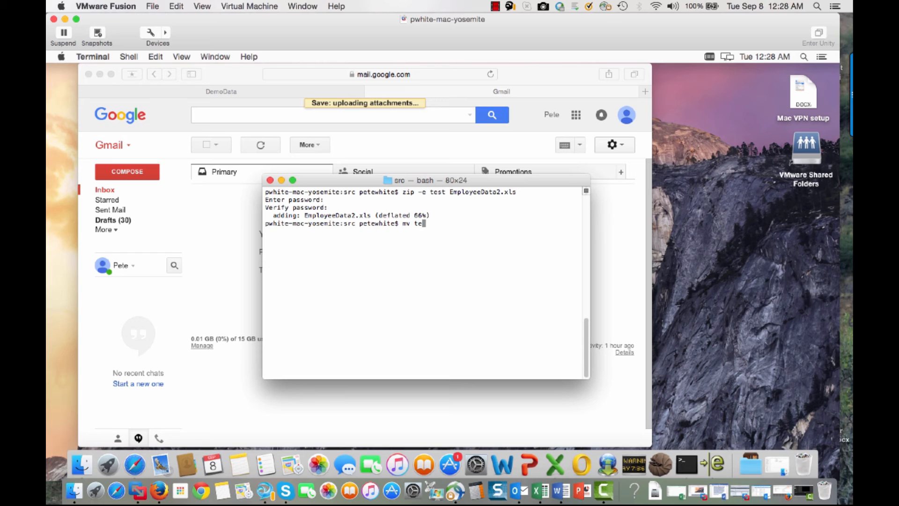
text(est.z)
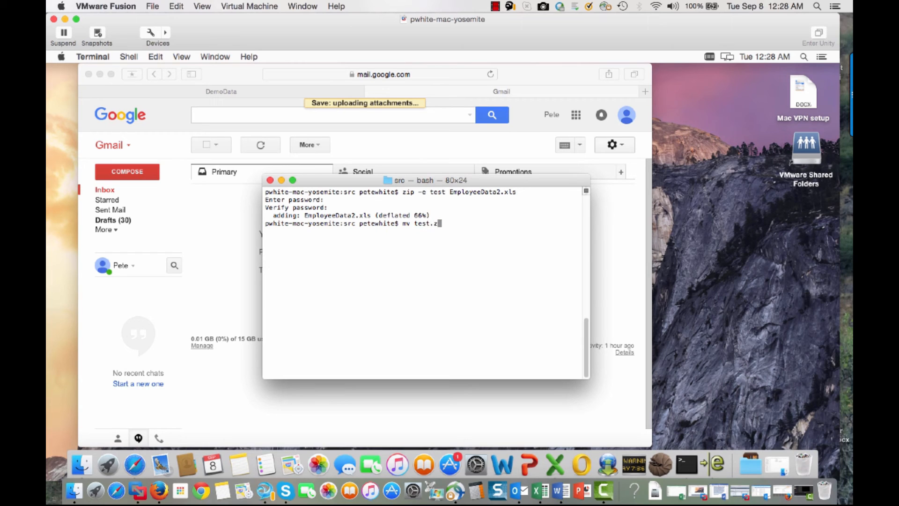
text(ip v)
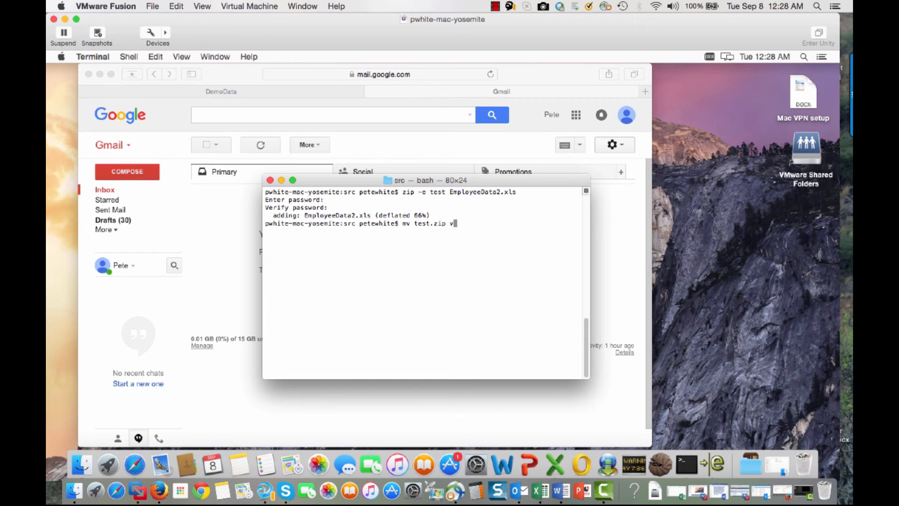
text(acati)
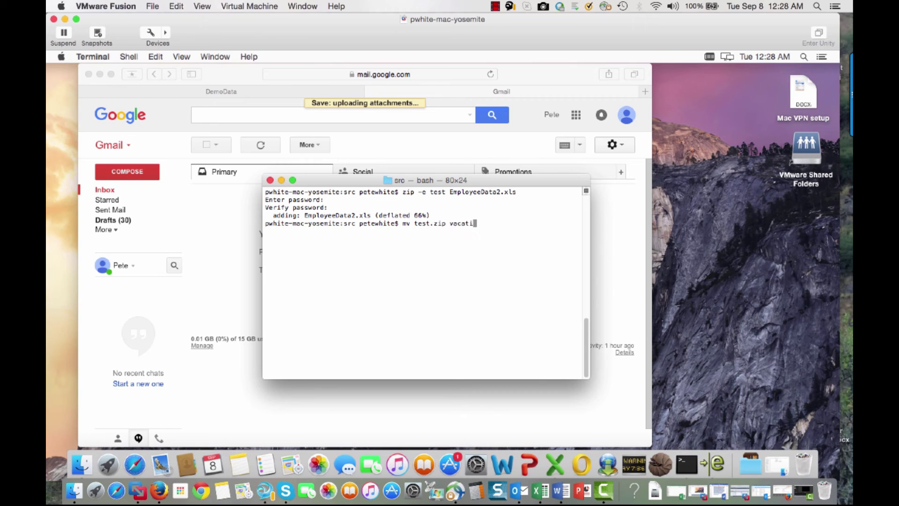
key(Return)
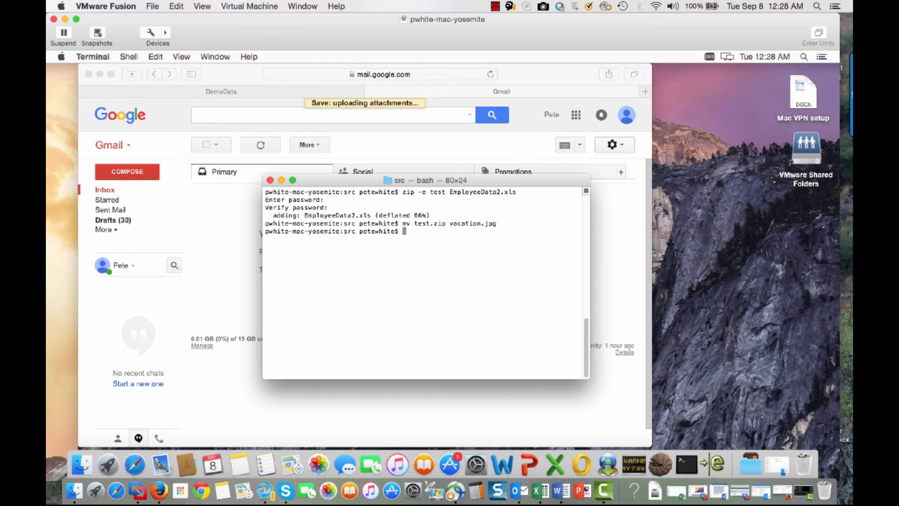
- List the src folder to confirm vacation.jpg, then bring Gmail back to front
text(ls)
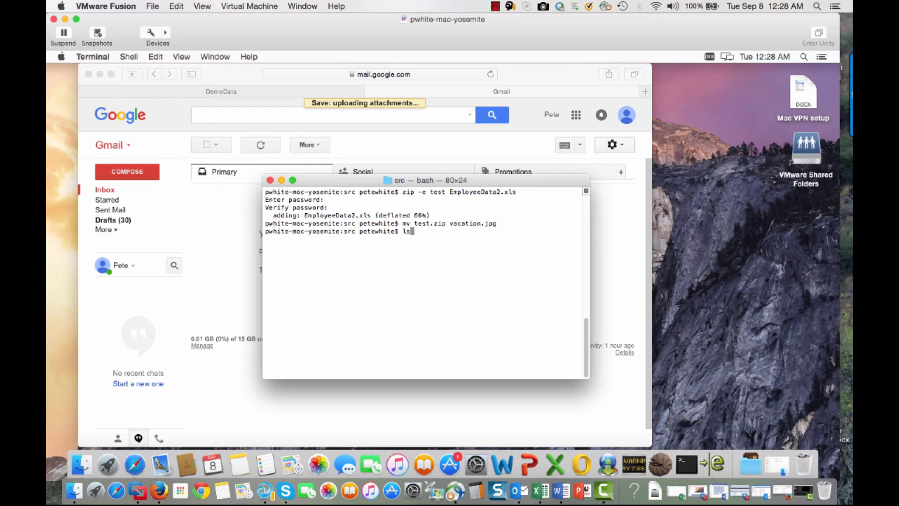
key(Return)
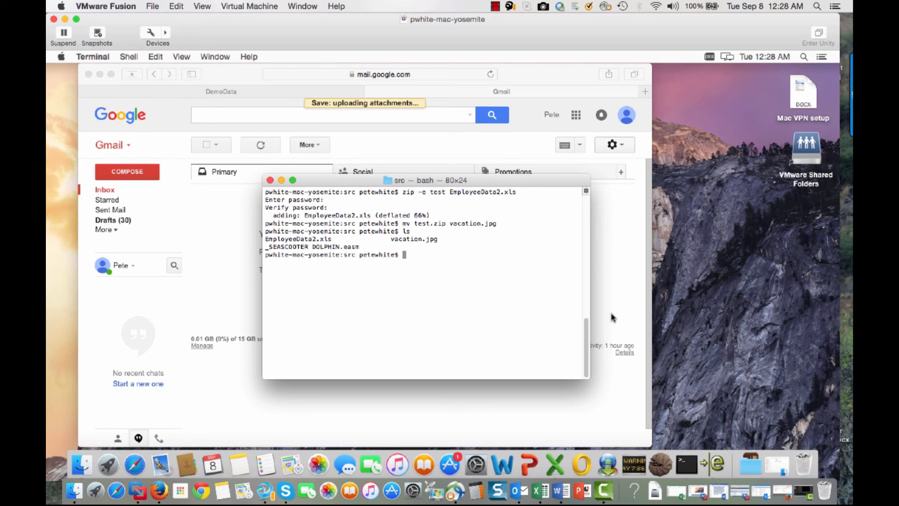
click(270, 182)
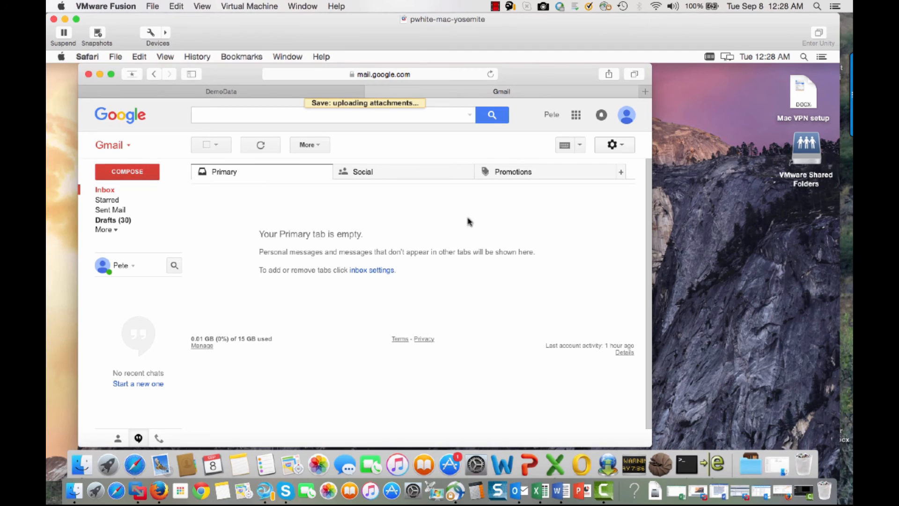
mouse_move(152, 172)
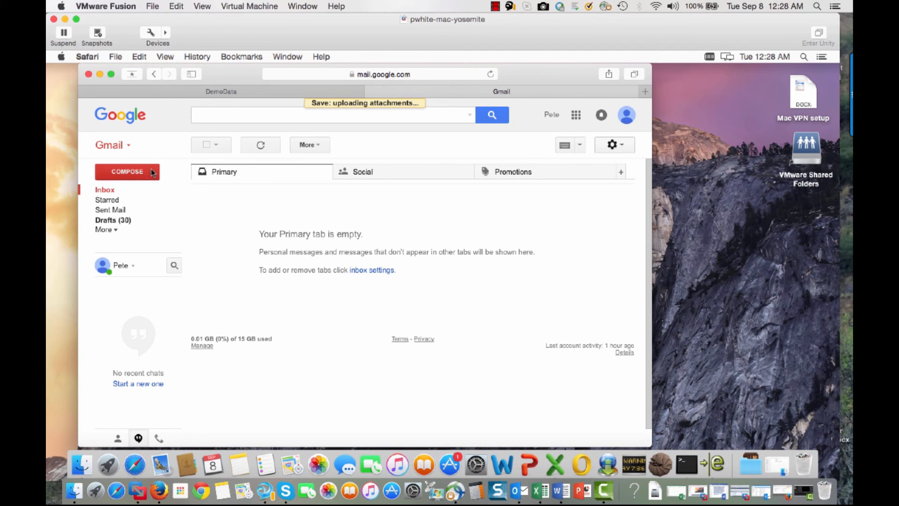
- Attach vacation.jpg to a new Gmail draft and begin justifying the flagged classified upload
click(127, 172)
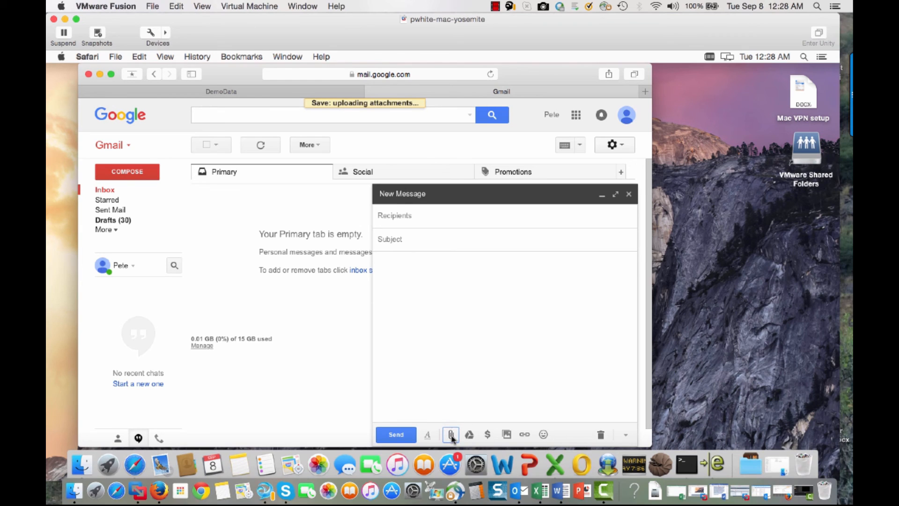
click(451, 434)
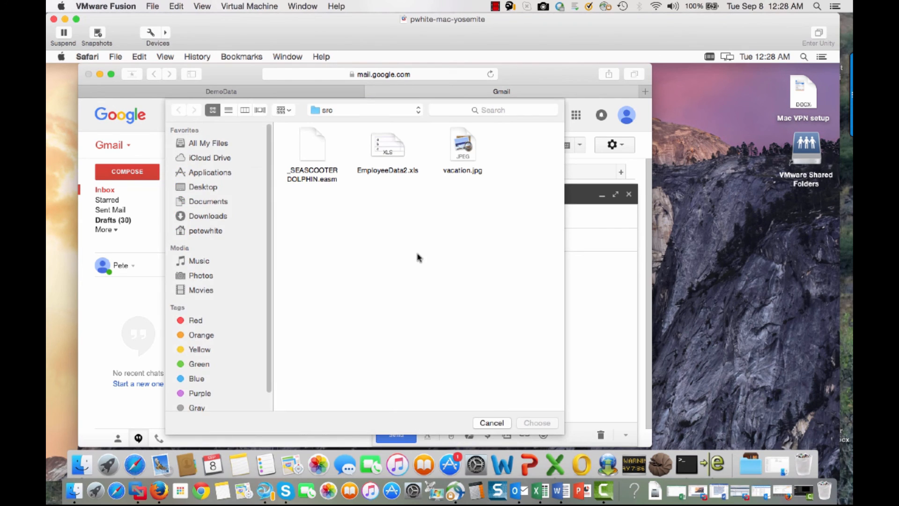
click(462, 145)
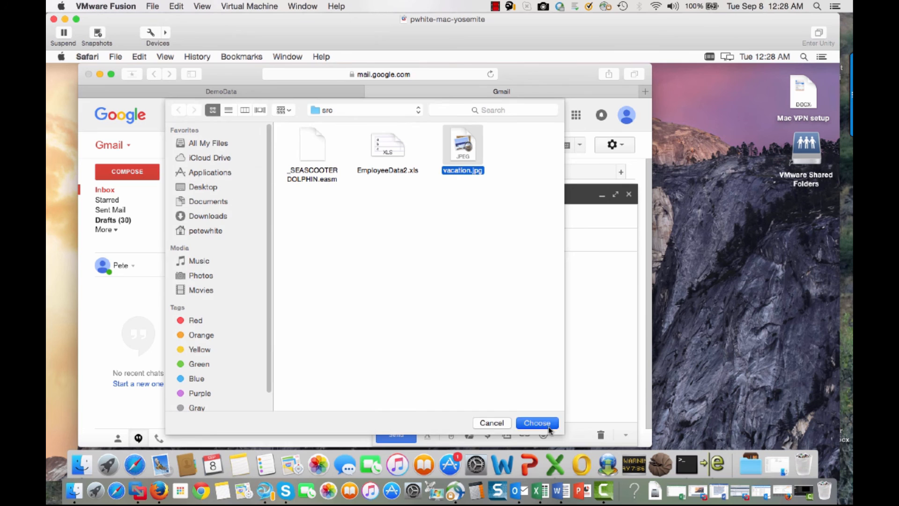
click(537, 422)
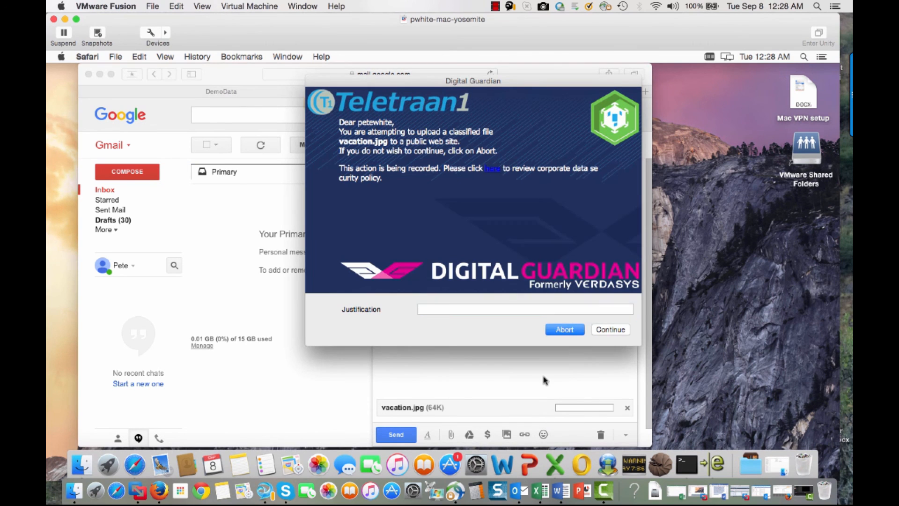
click(524, 309)
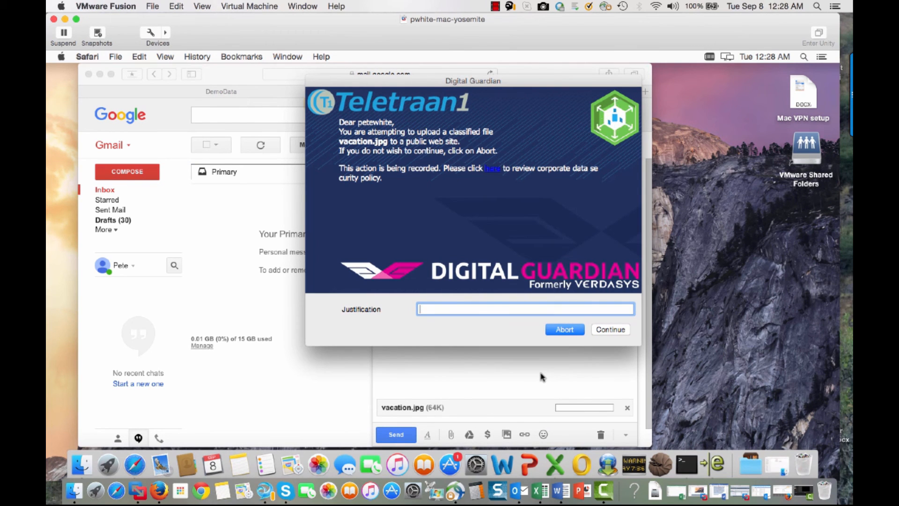